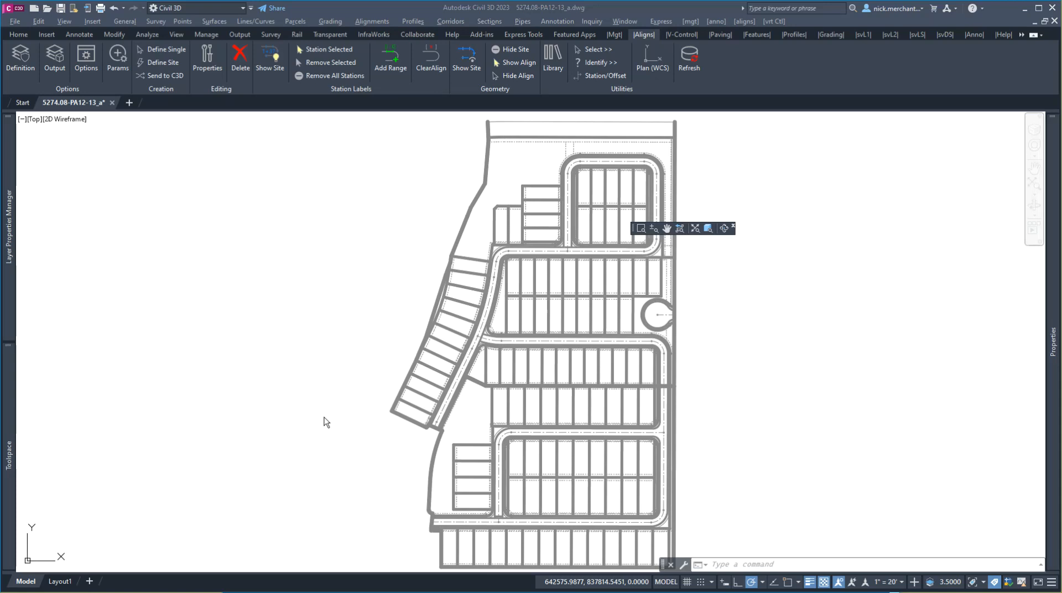
pyautogui.moveTo(328, 444)
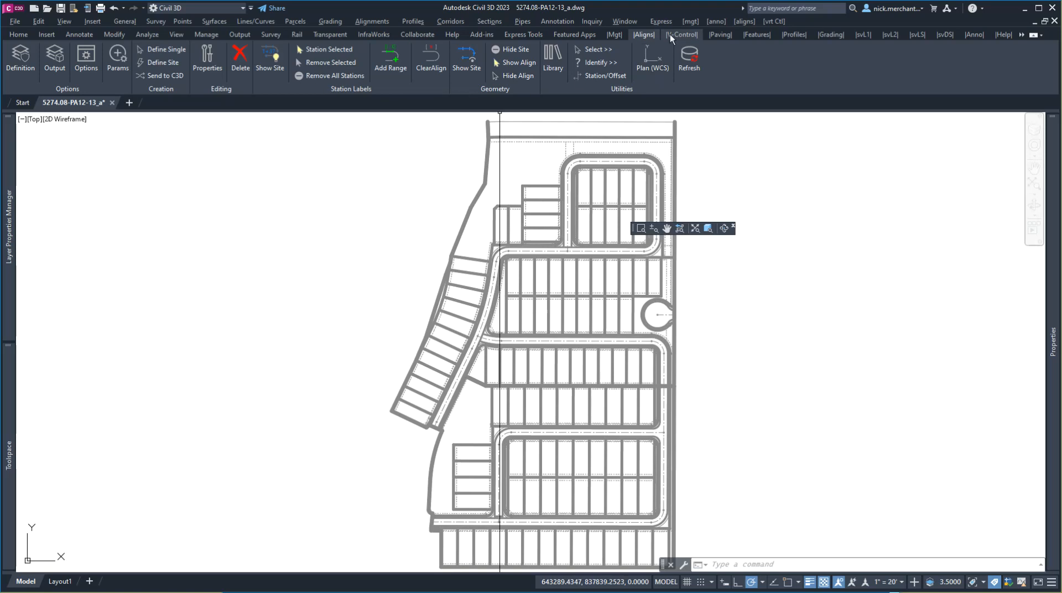
# From the ASE Mgmt tools, start browsing for a different project data folder.
pyautogui.click(612, 34)
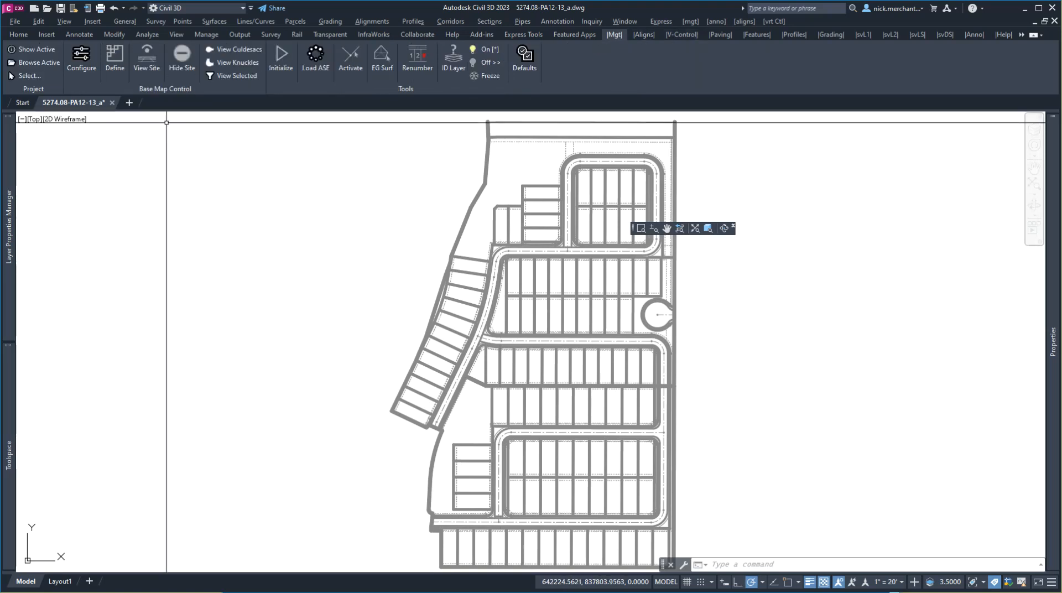
pyautogui.moveTo(28, 76)
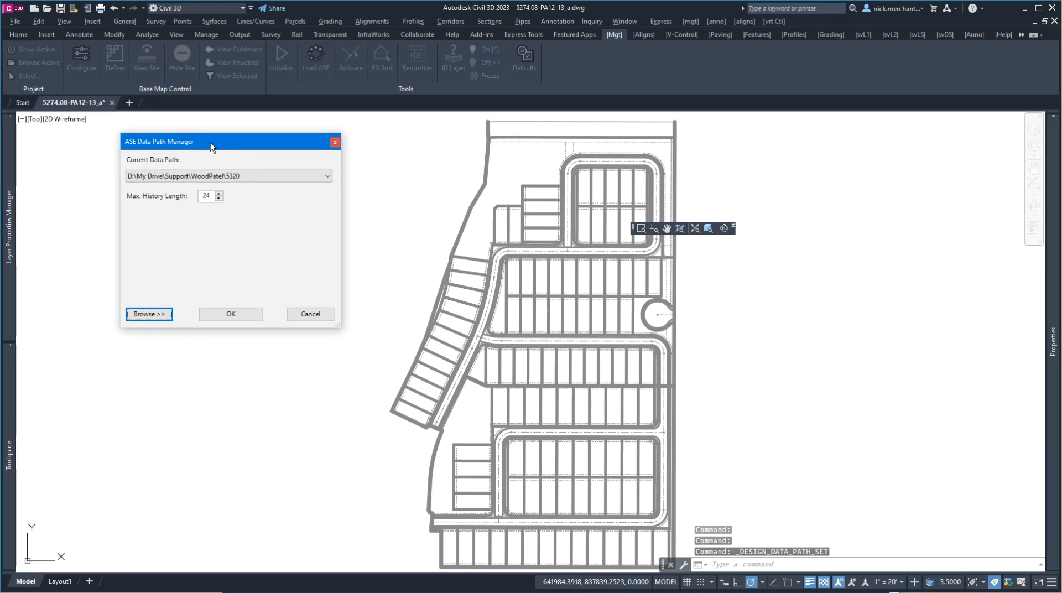
pyautogui.click(326, 175)
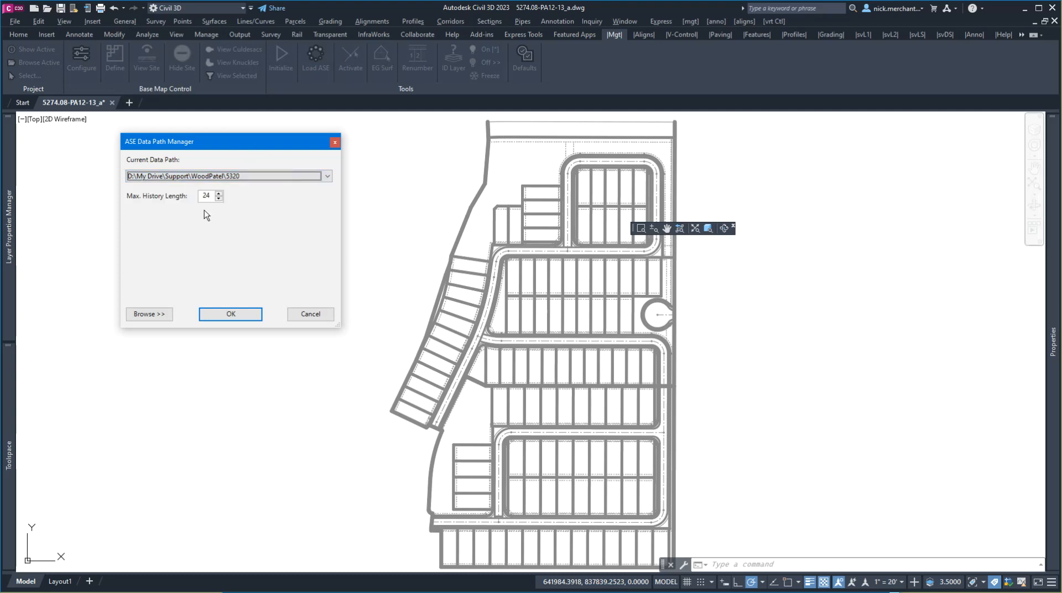
pyautogui.click(149, 313)
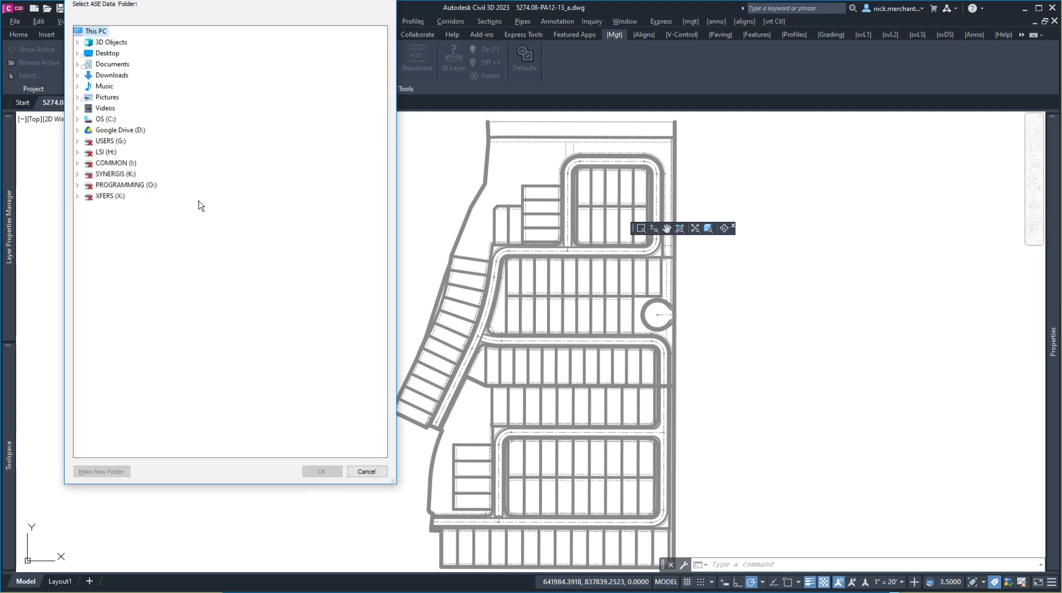
# Choose Google Drive > My Drive > Demo WP > data > PA12-13 as the data folder.
pyautogui.click(77, 129)
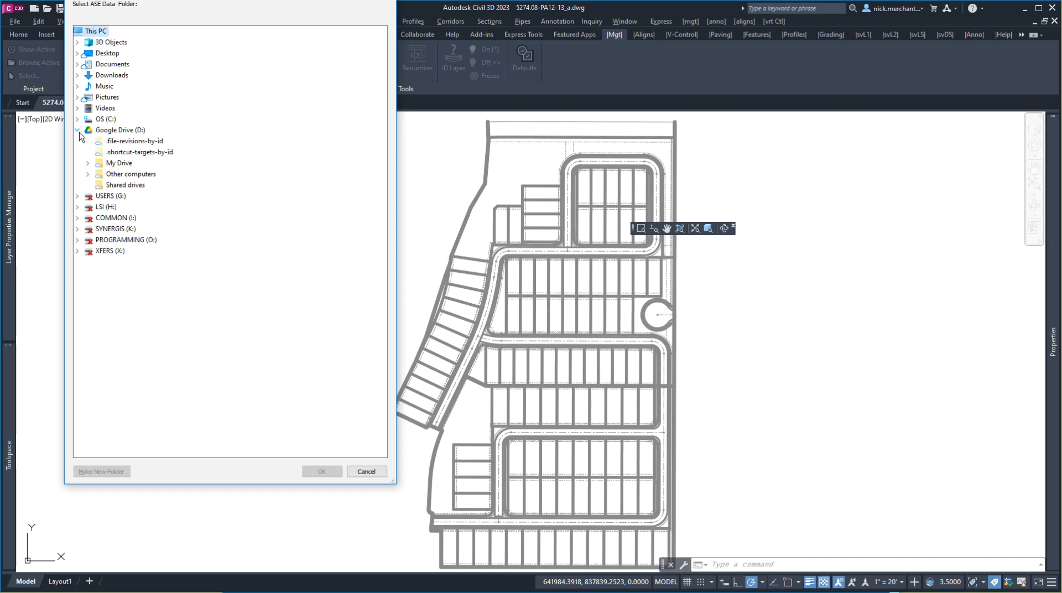
pyautogui.doubleClick(121, 163)
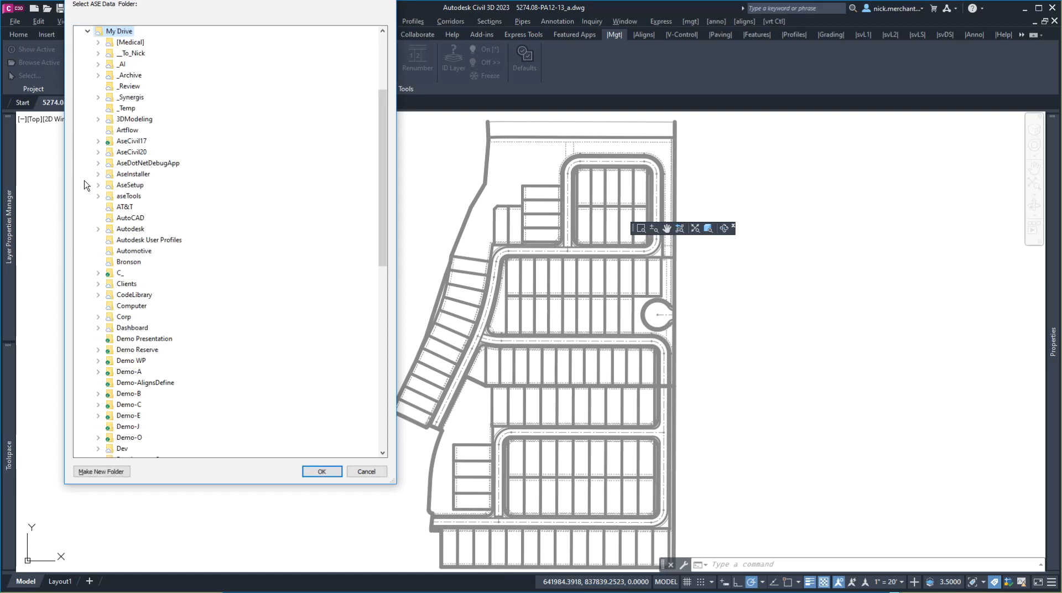
pyautogui.scroll(-3)
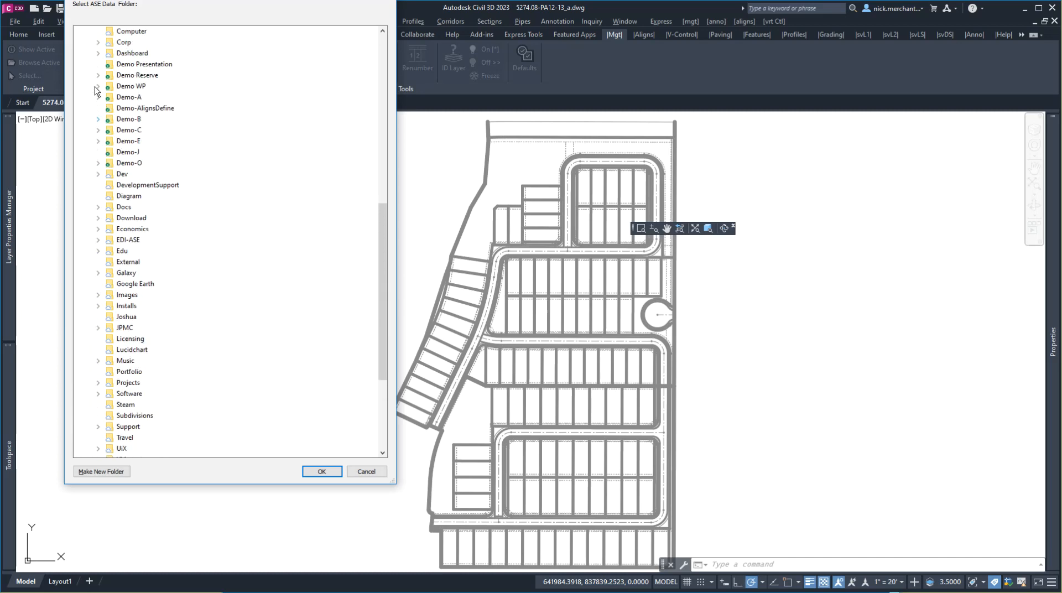
pyautogui.click(97, 86)
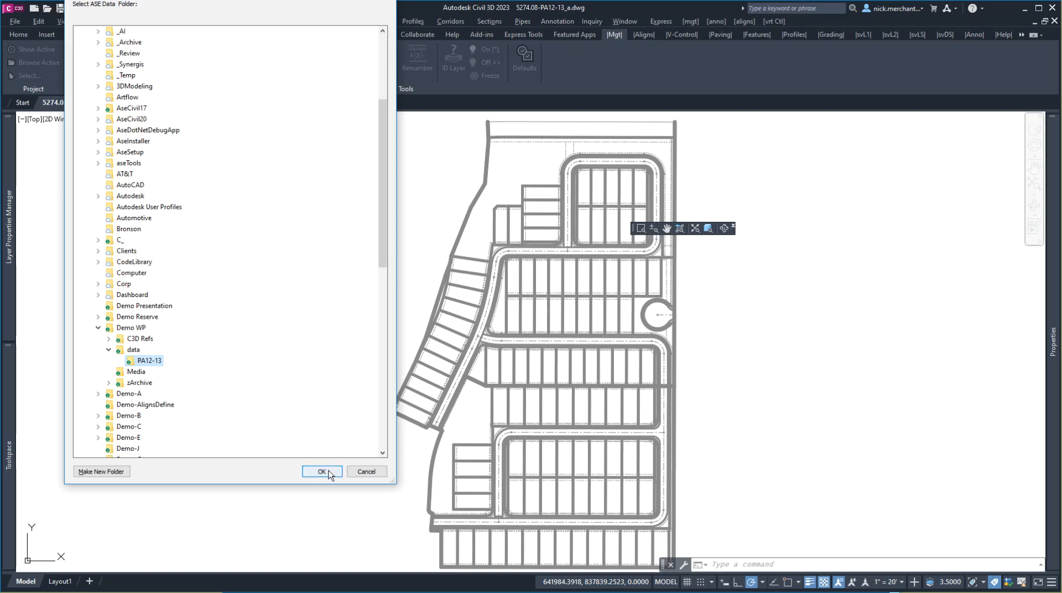
pyautogui.click(323, 471)
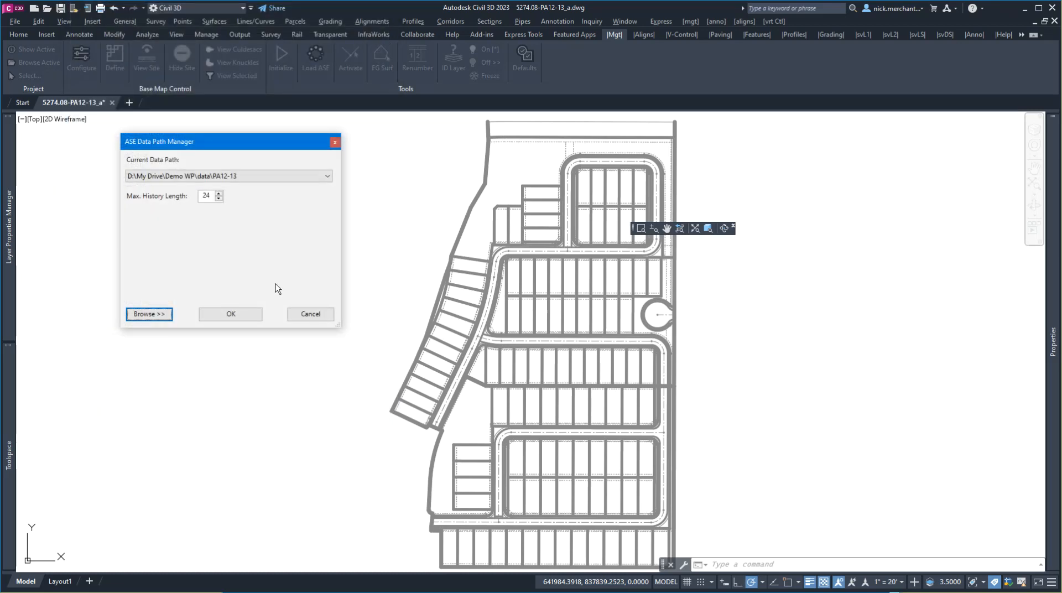
# Apply the PA12-13 data path and acknowledge the active-path message.
pyautogui.click(230, 314)
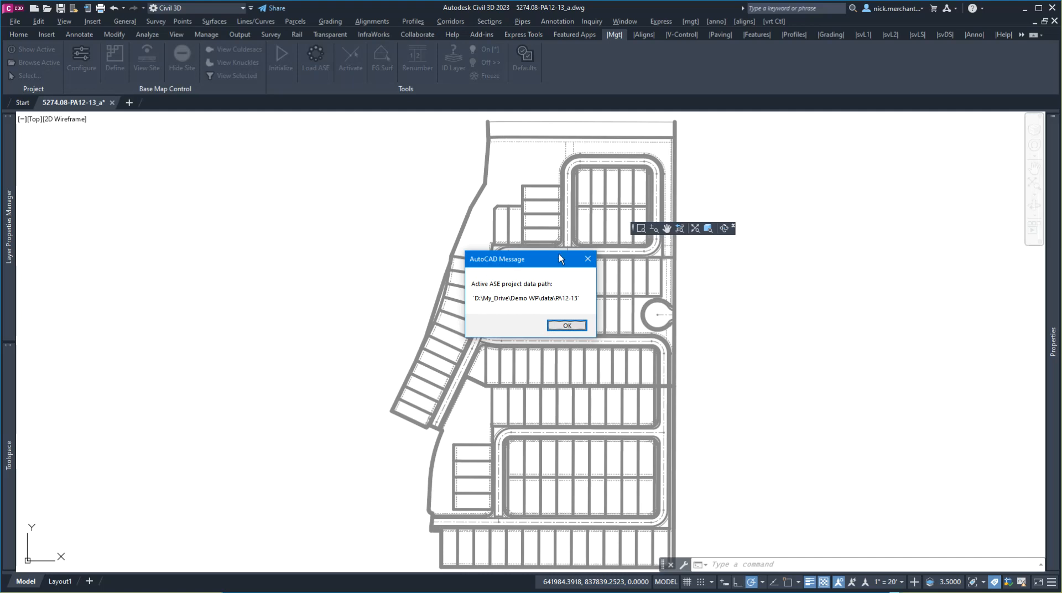
pyautogui.moveTo(553, 264)
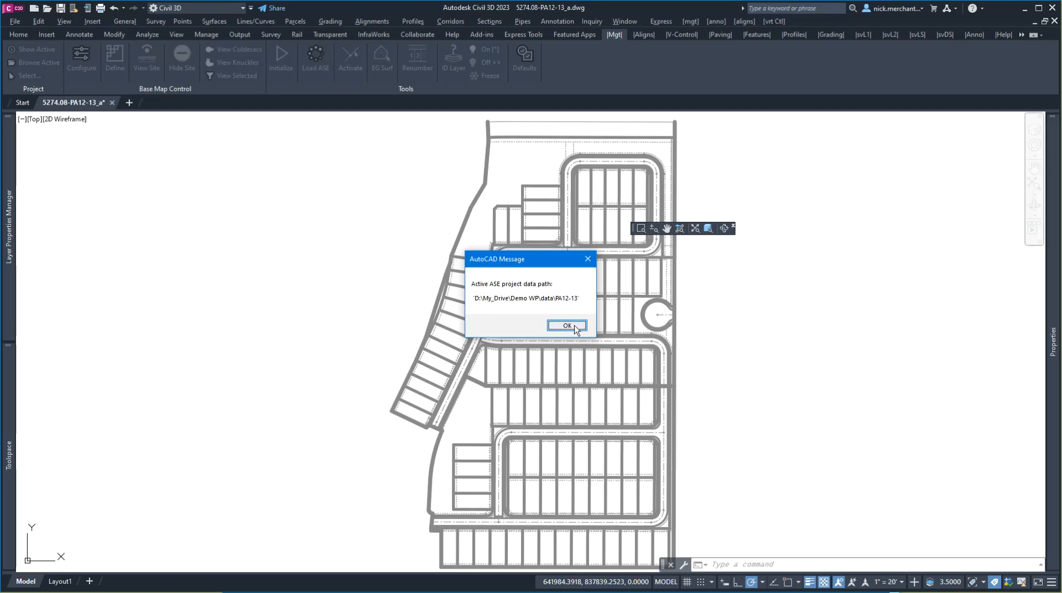
pyautogui.click(566, 325)
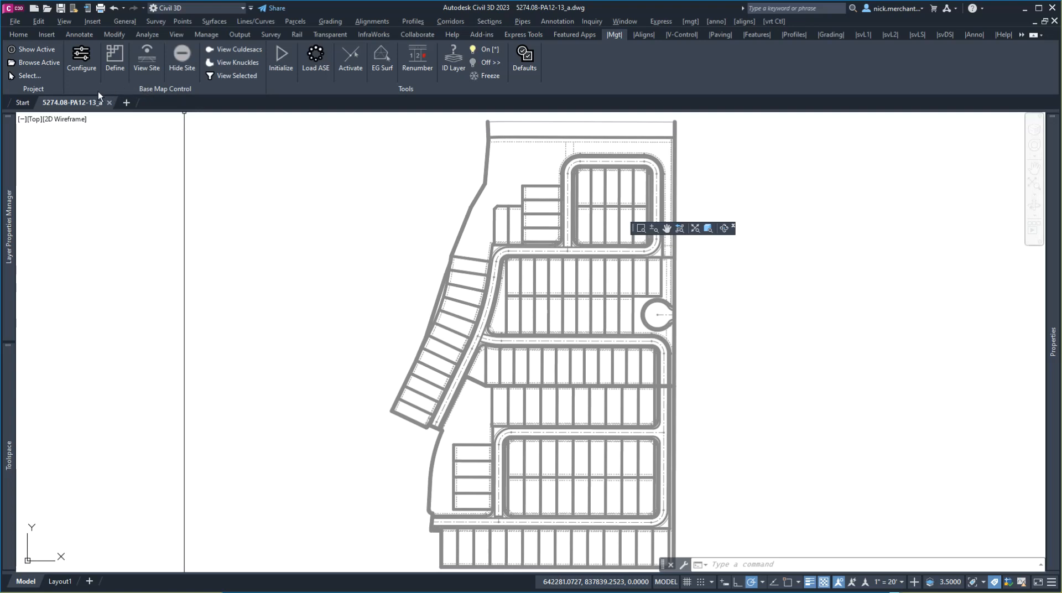
pyautogui.moveTo(108, 87)
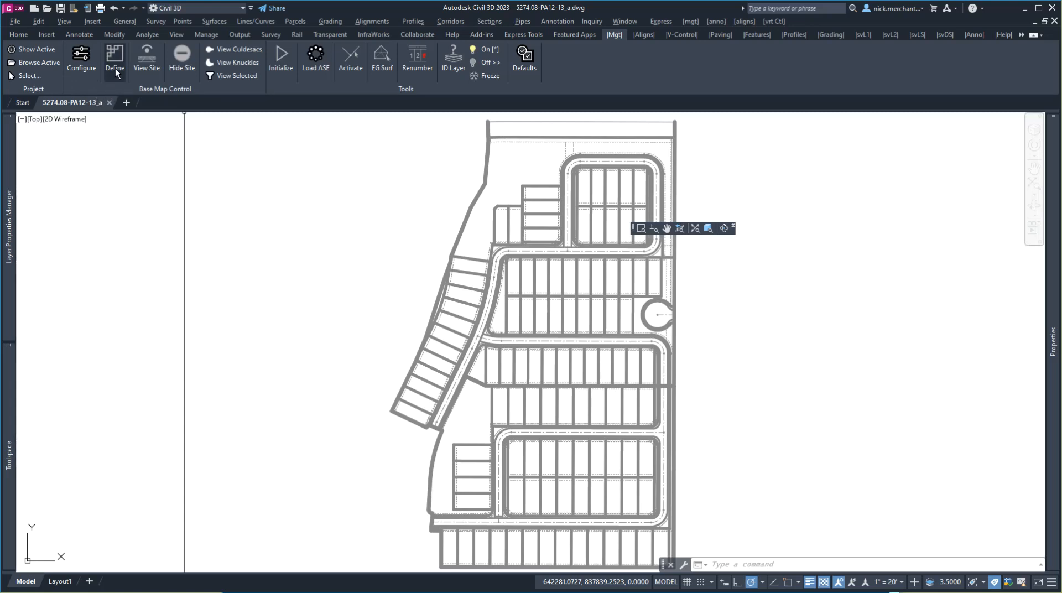
pyautogui.moveTo(114, 60)
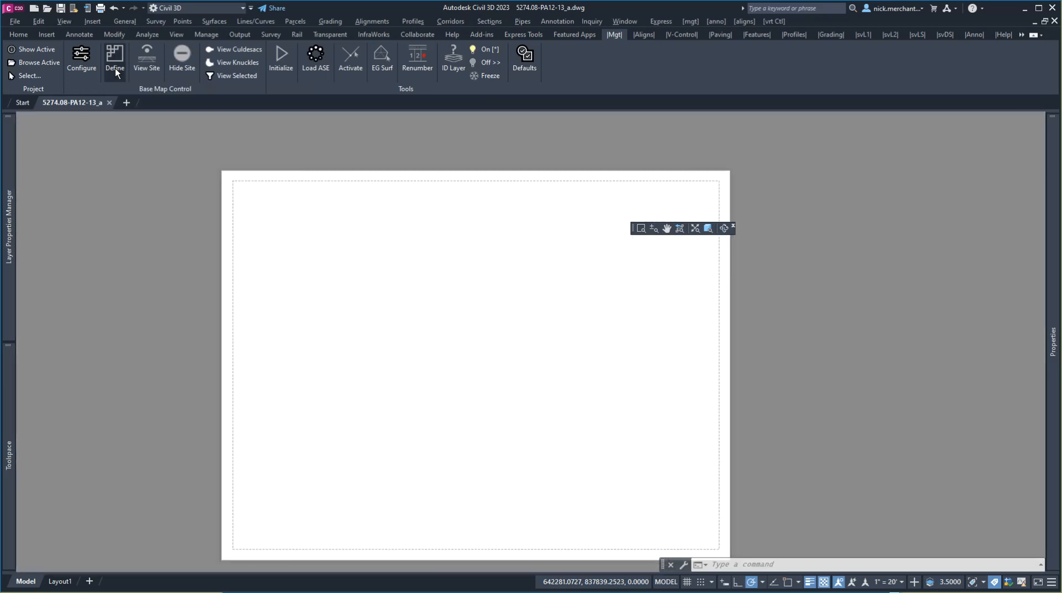
# In Base Map Control, set Site Boundary to C-PROP-BNDY and keep C-ROAD-SWLK-ATT-5 for Sidewalk.
pyautogui.click(114, 60)
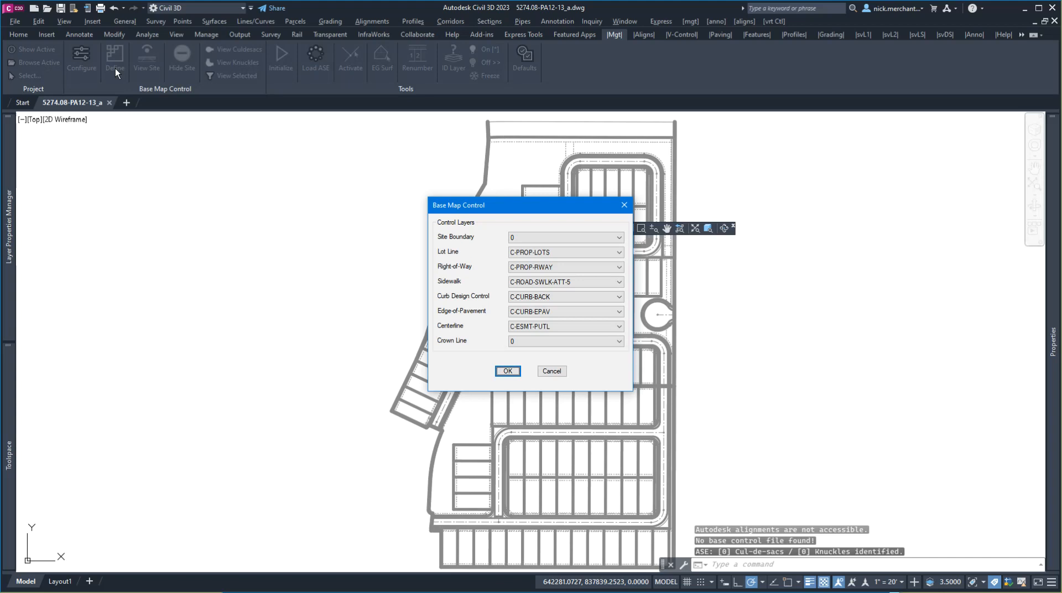
pyautogui.moveTo(521, 208)
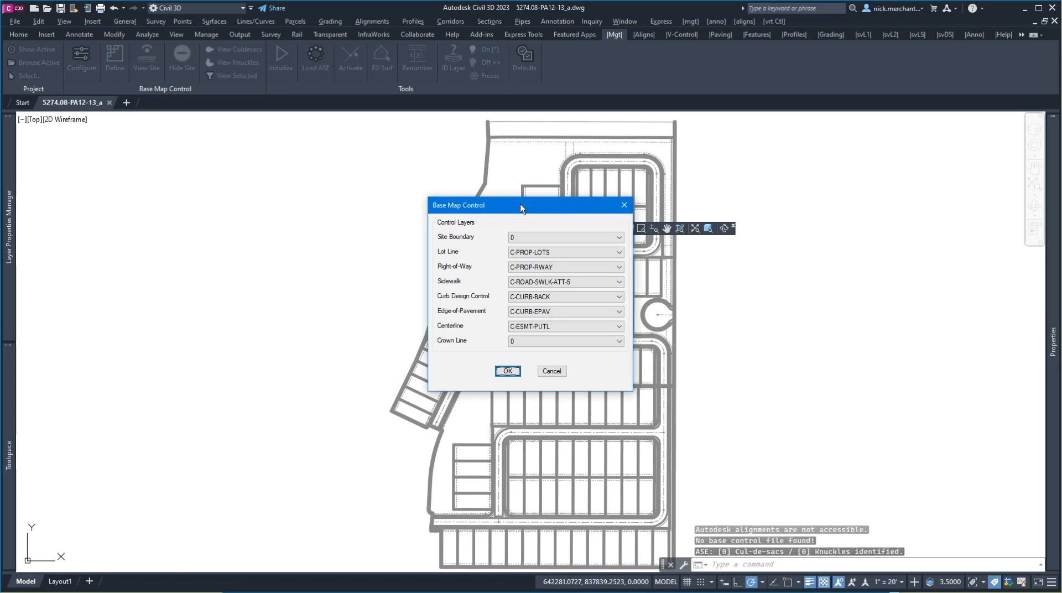
pyautogui.moveTo(521, 205); pyautogui.dragTo(299, 140)
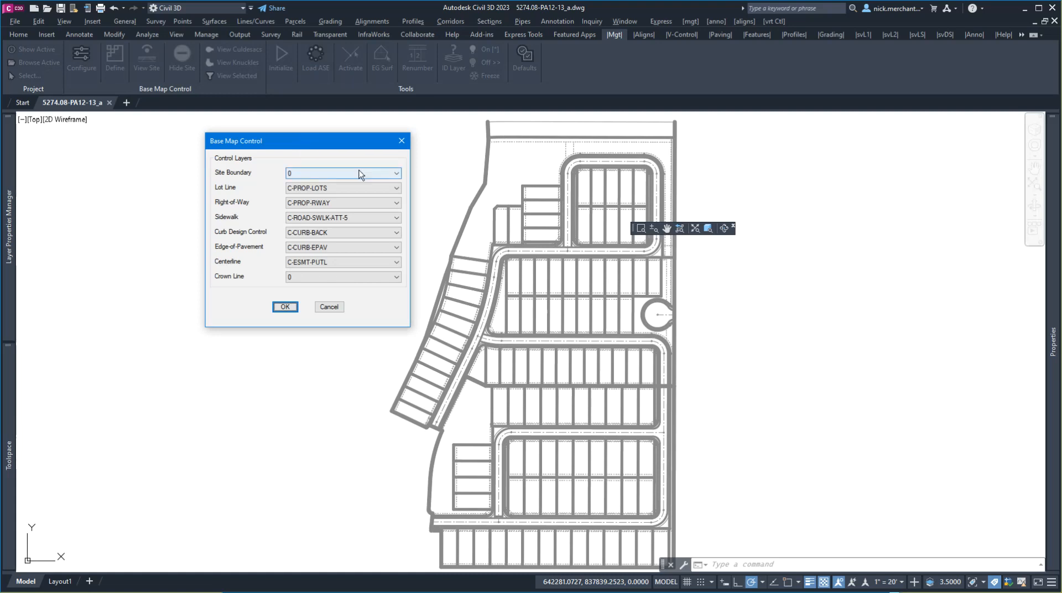
pyautogui.click(396, 173)
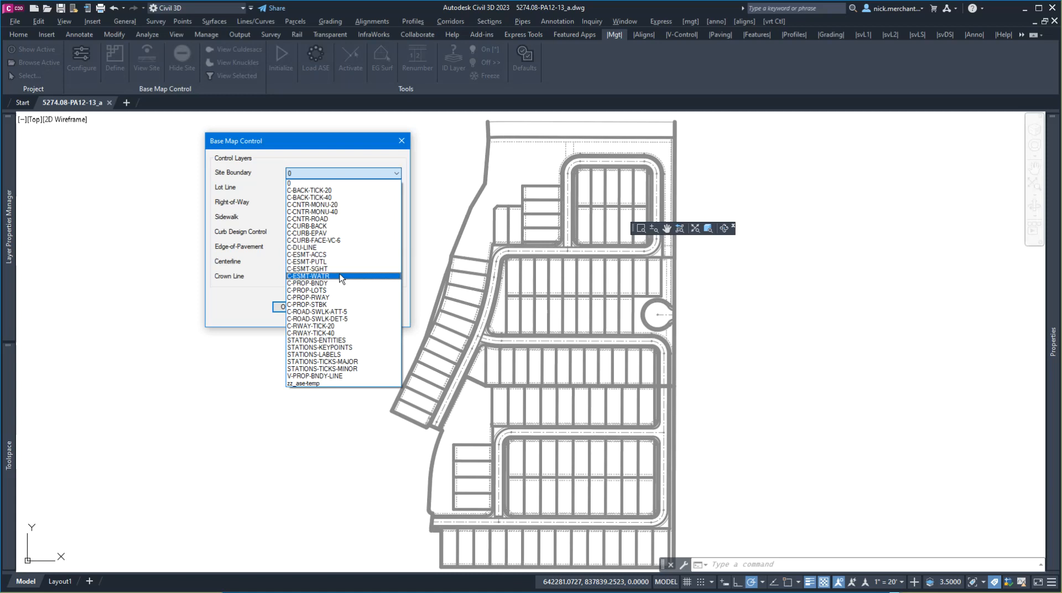
pyautogui.click(308, 282)
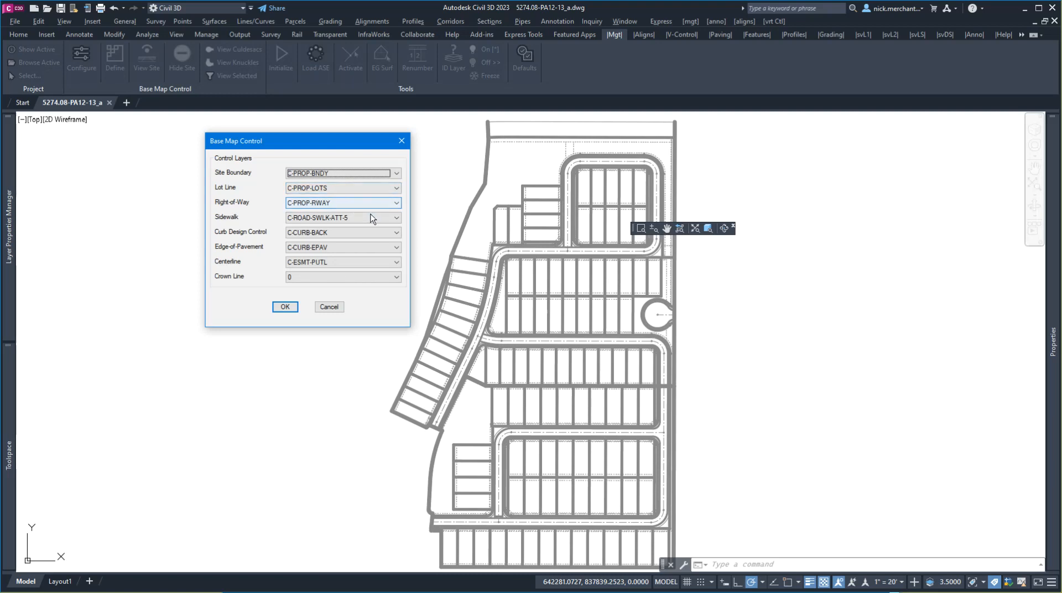
pyautogui.click(396, 218)
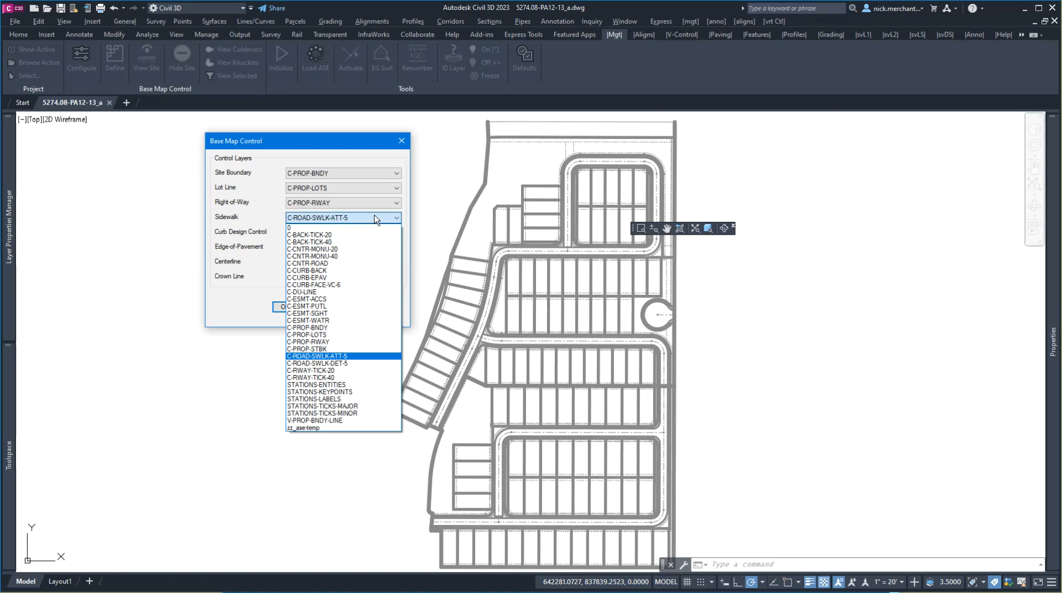
pyautogui.click(315, 356)
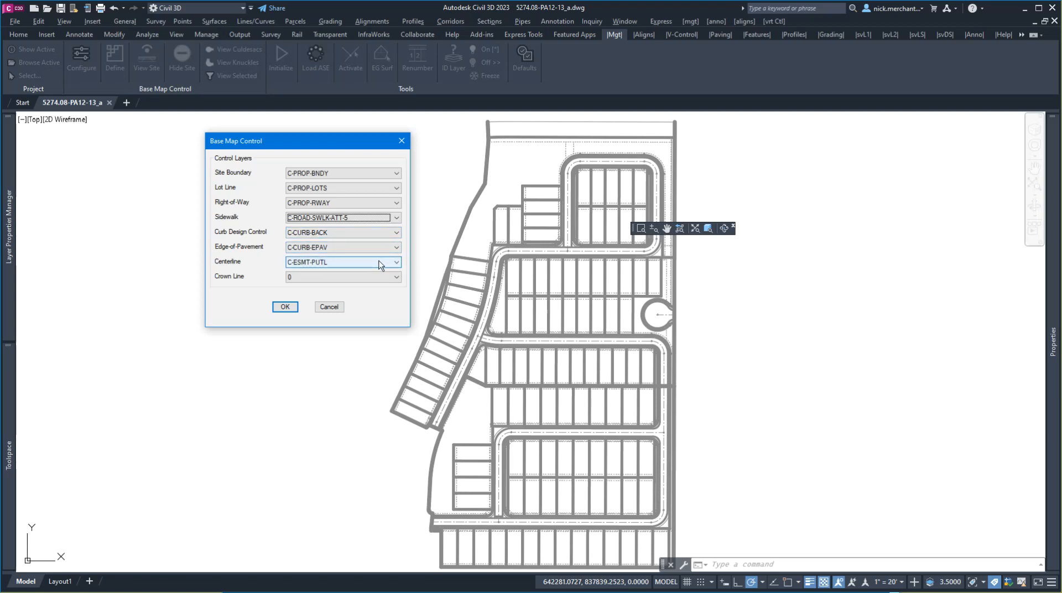
# Set Centerline to C-CNTR-ROAD and keep layer 0 for the Crown Line.
pyautogui.click(396, 262)
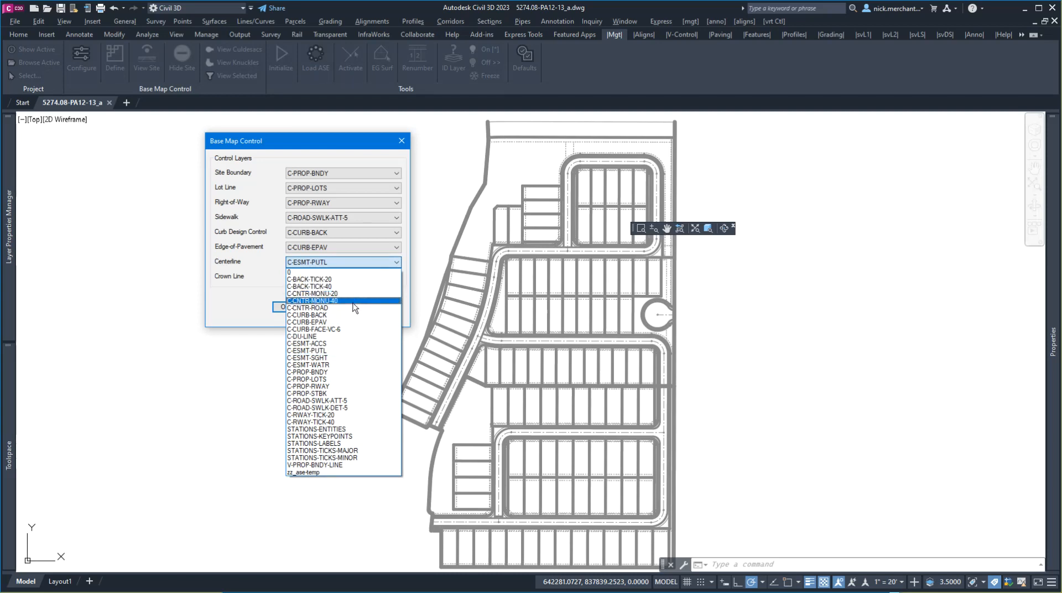
pyautogui.click(307, 307)
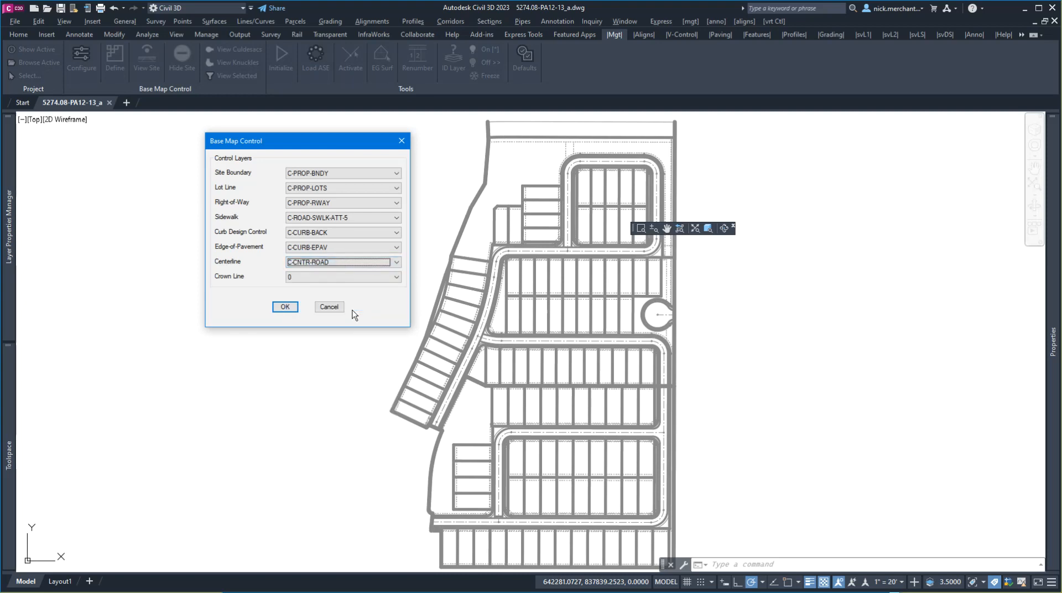
pyautogui.click(396, 277)
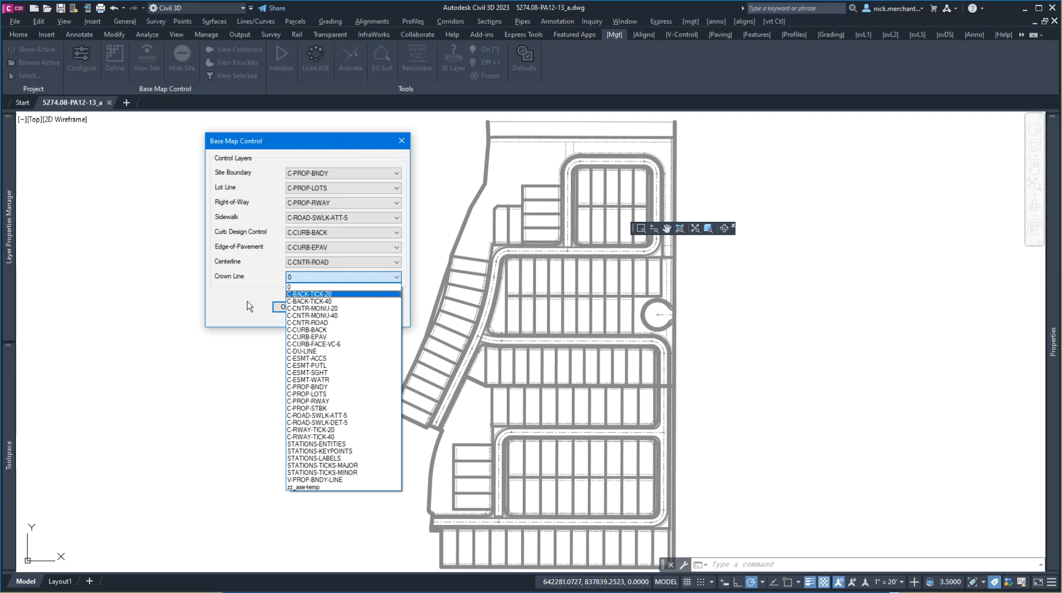
pyautogui.click(288, 286)
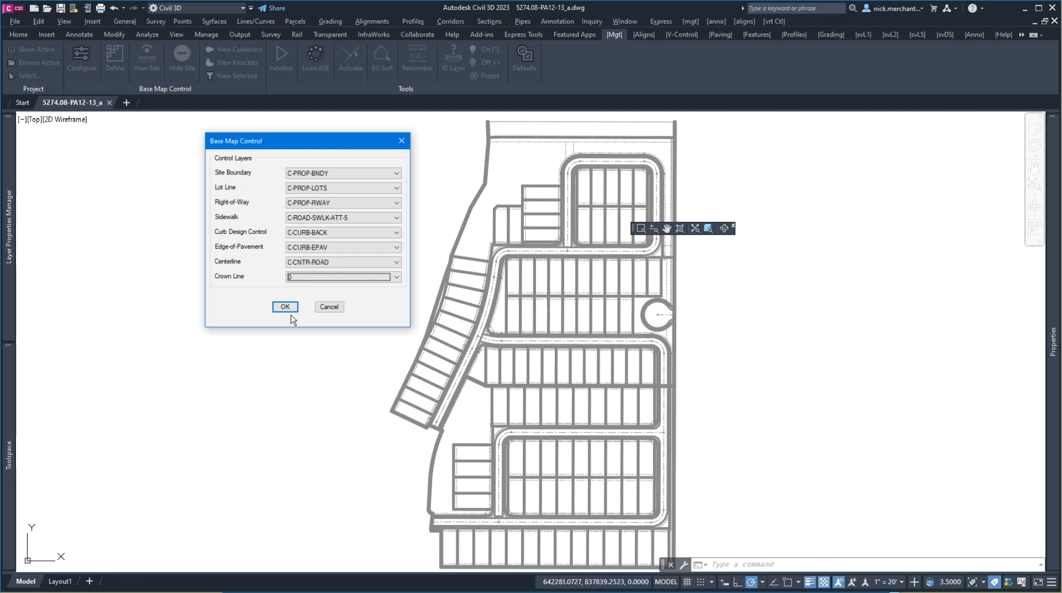
# Run the base map control export and acknowledge its completion notice.
pyautogui.click(284, 306)
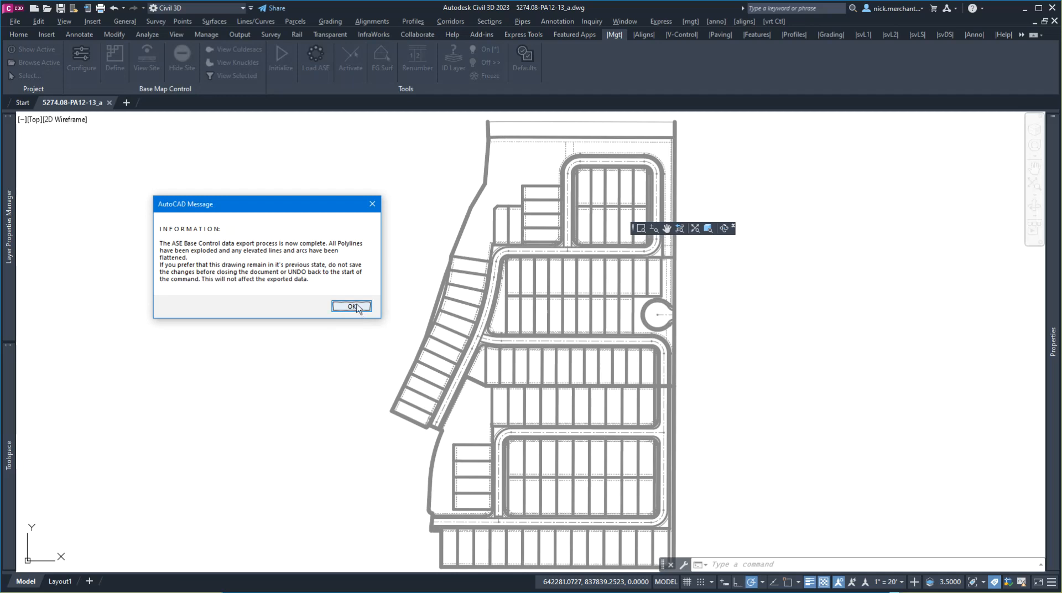
pyautogui.click(351, 306)
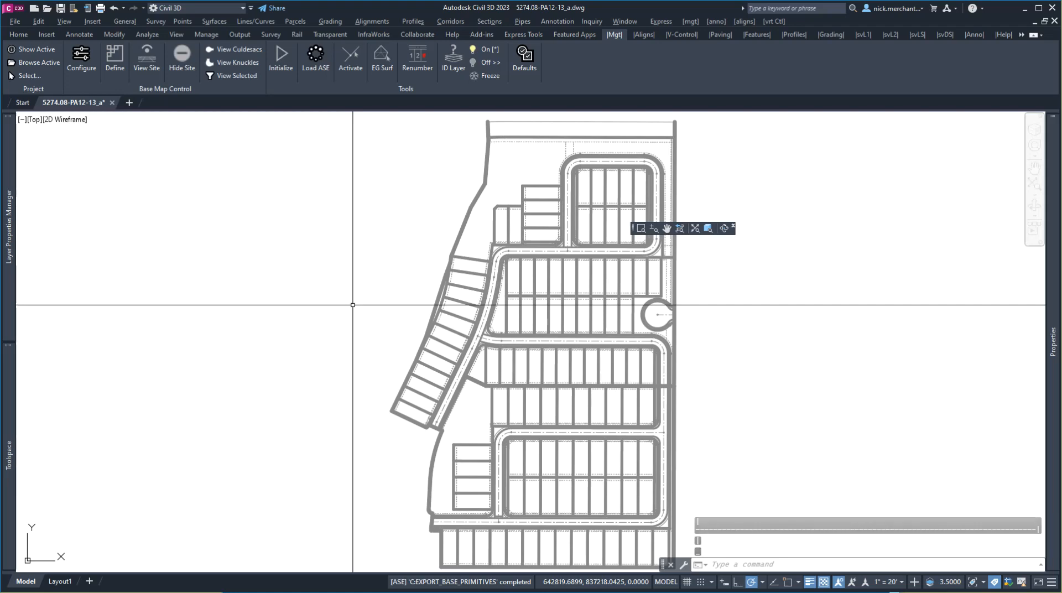
pyautogui.moveTo(806, 559)
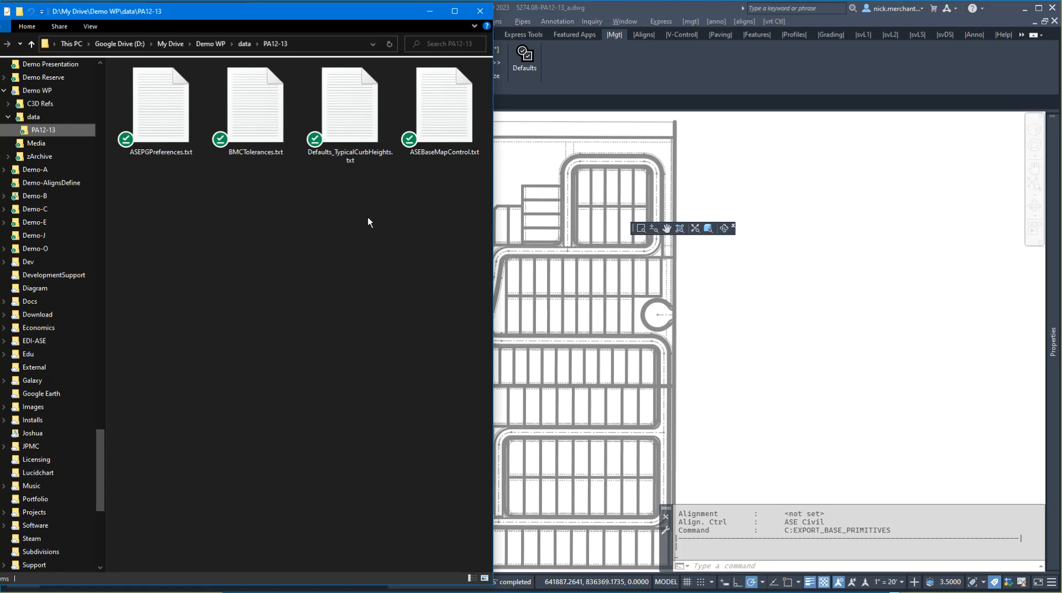
# Select the exported ASEBaseMapControl.txt in the PA12-13 data folder.
pyautogui.click(443, 105)
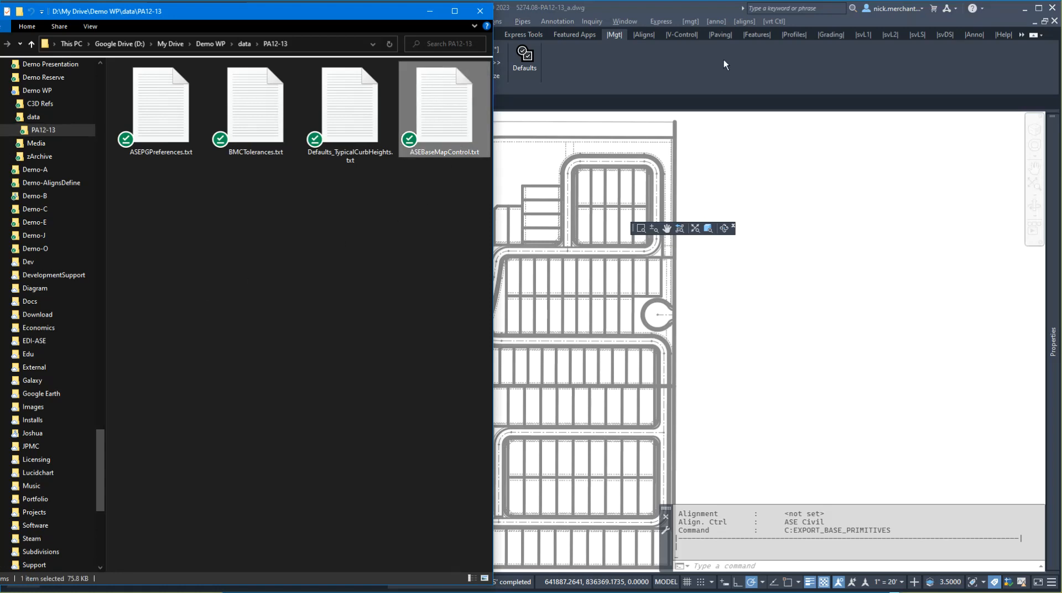